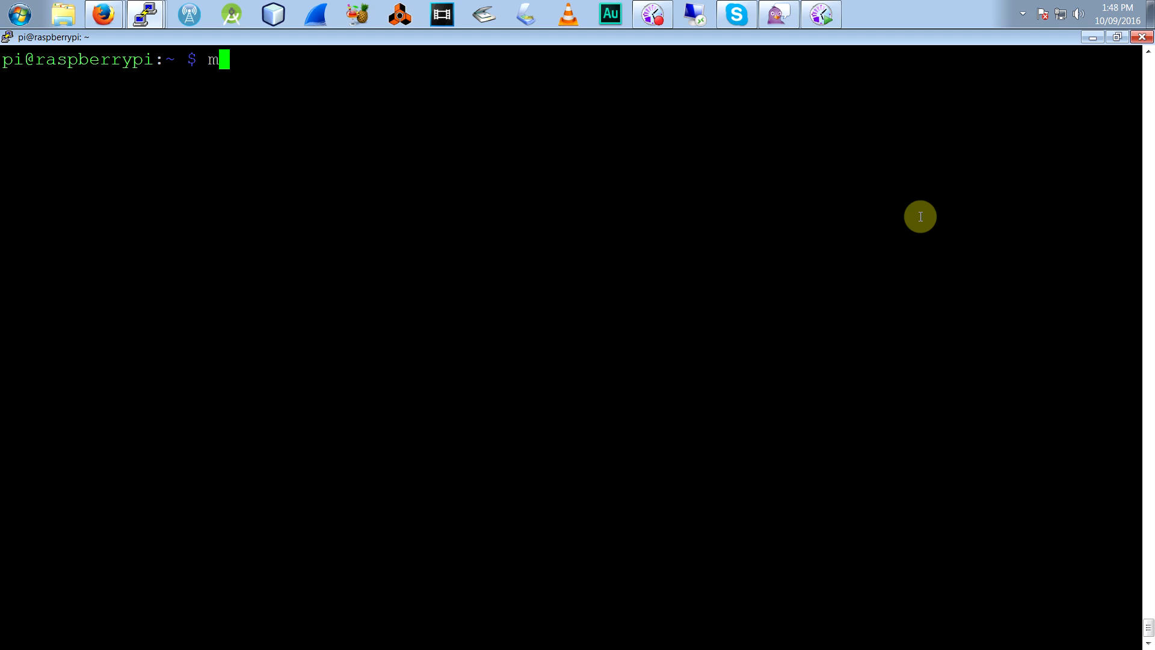
type("kdir -p /home/pi/files")
type("chmod 7")
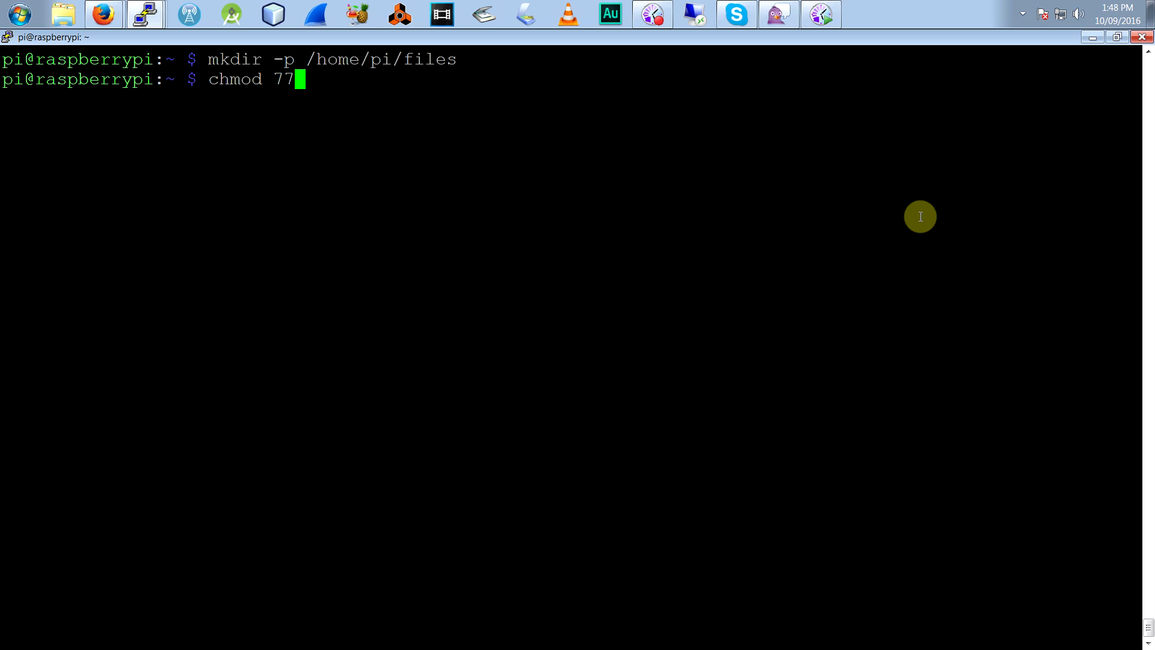
type("7 /home/pi/files/")
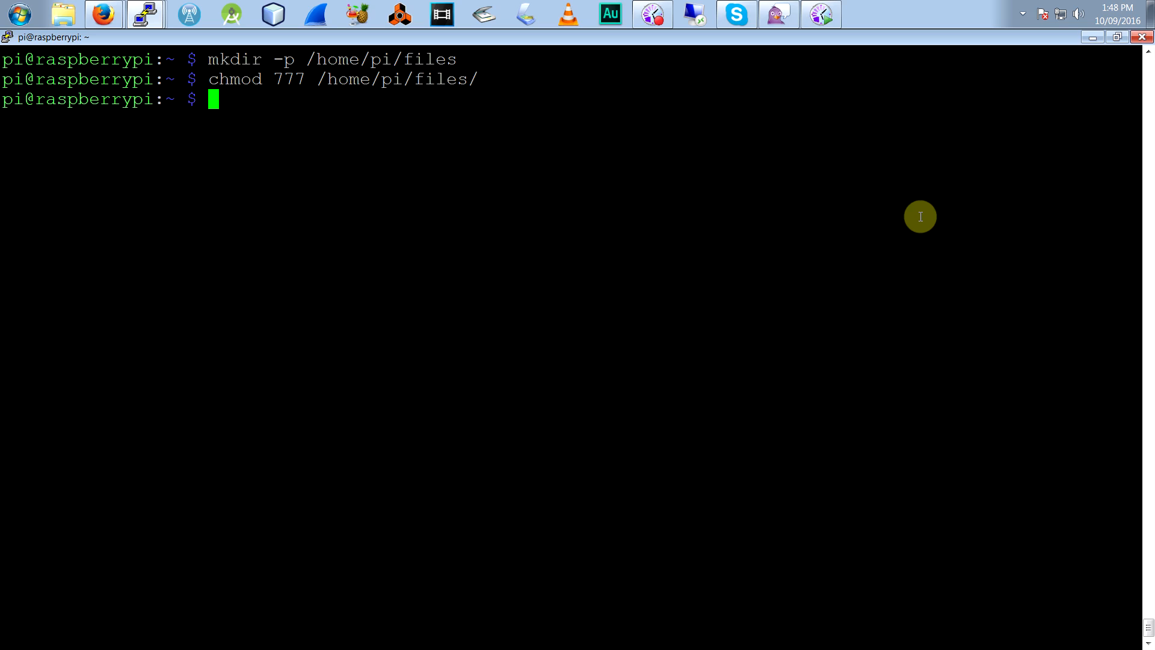
type("sudo bash")
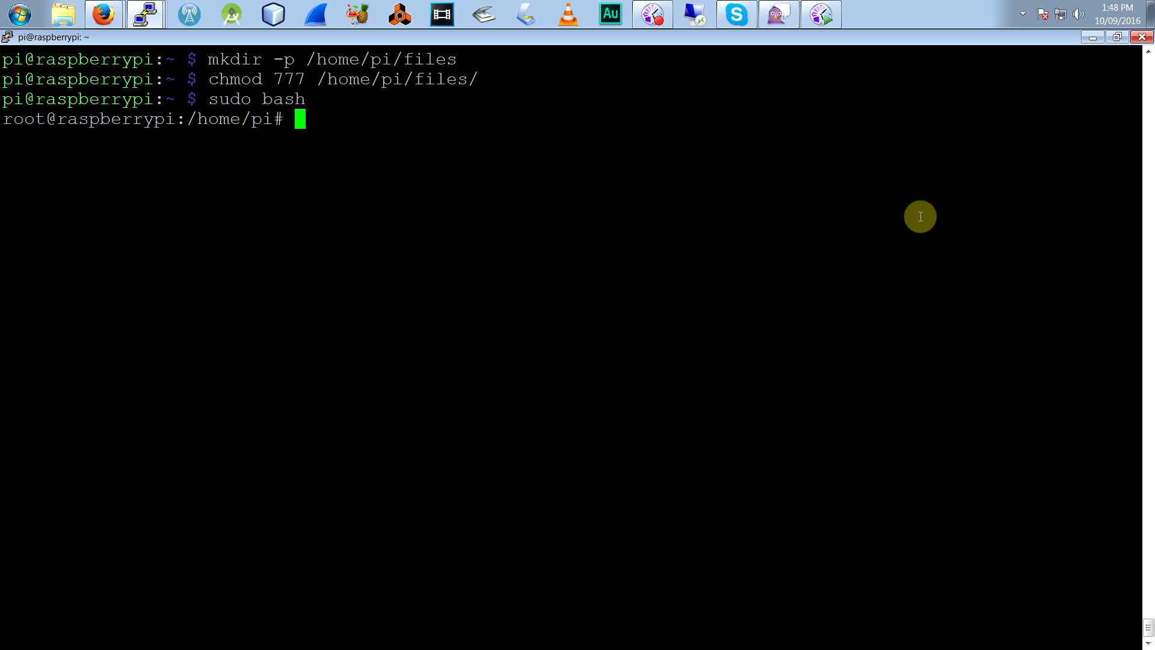
type("apt-get install")
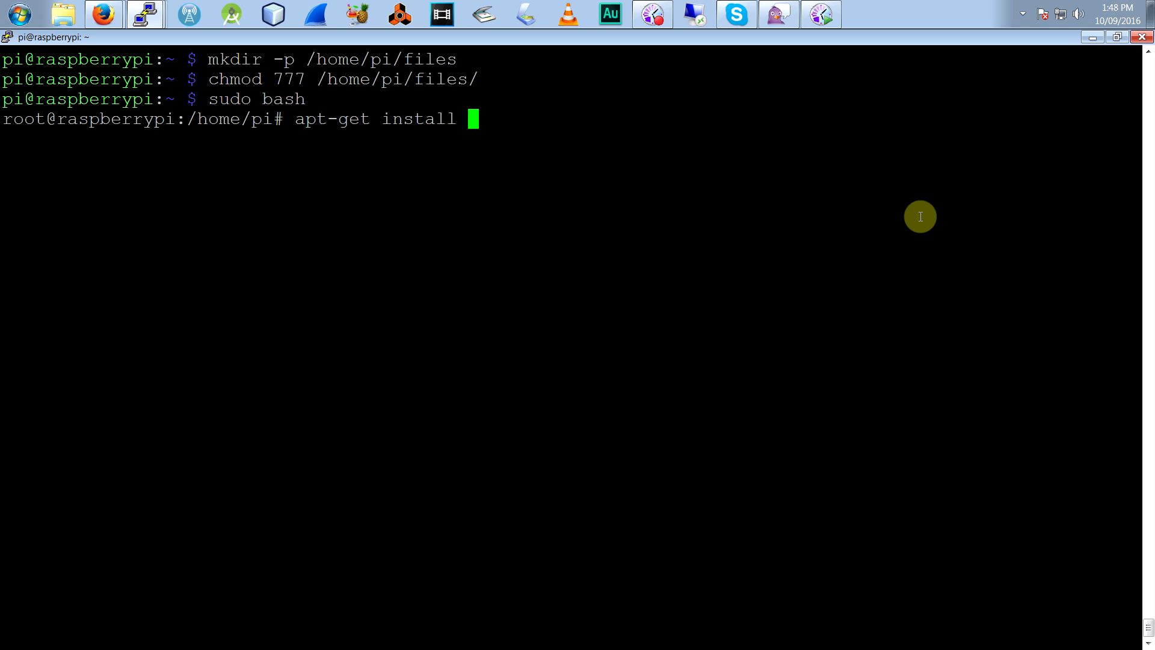
type("apache2 -y")
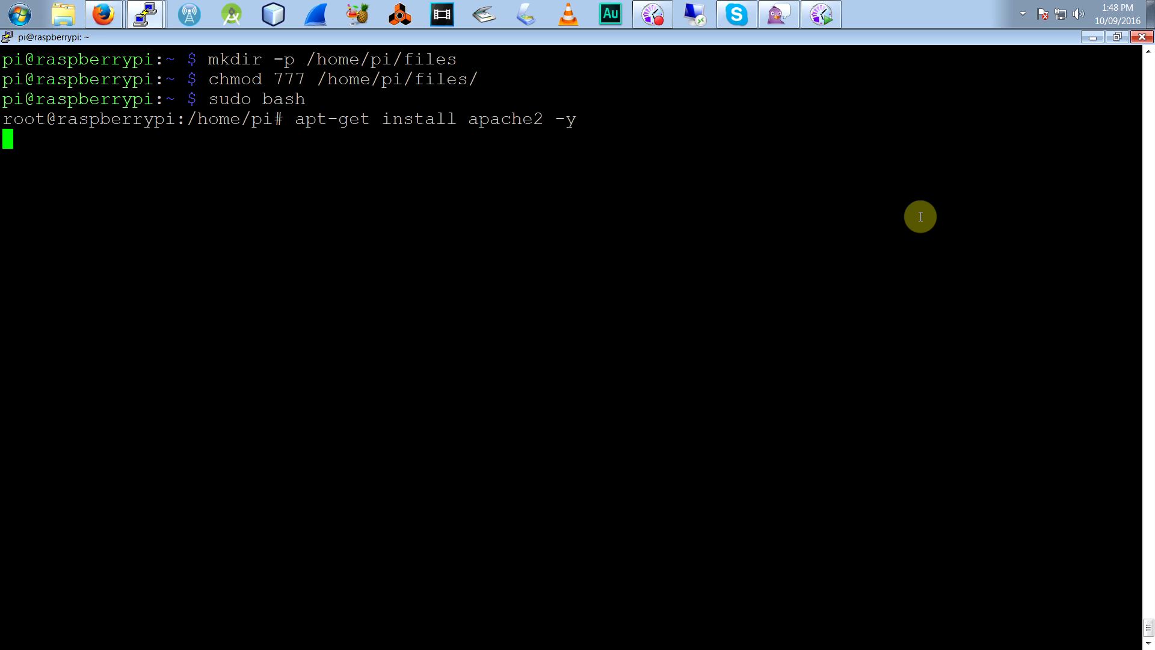